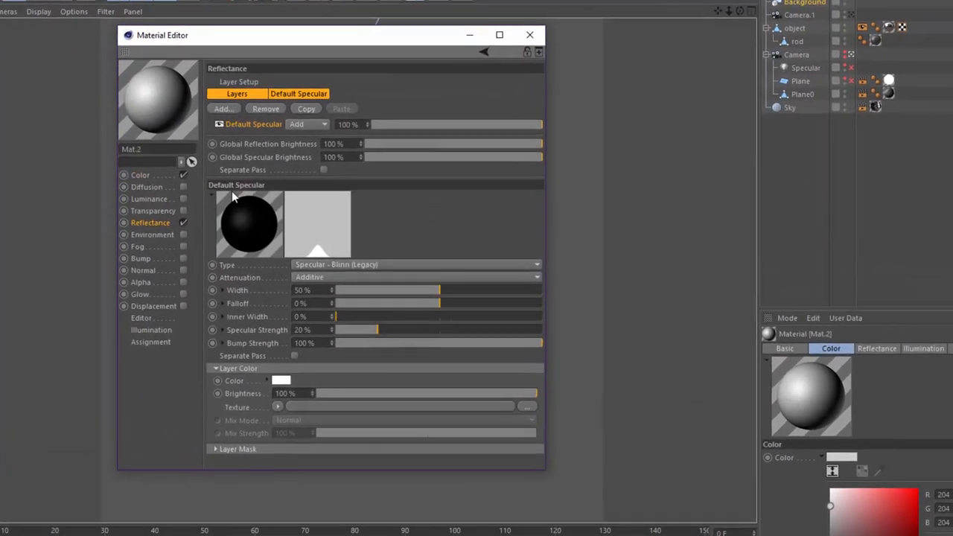
# Step: Swap the default specular for a GGX layer at 10% roughness, 0% specular strength, dielectric Fresnel
pyautogui.click(265, 107)
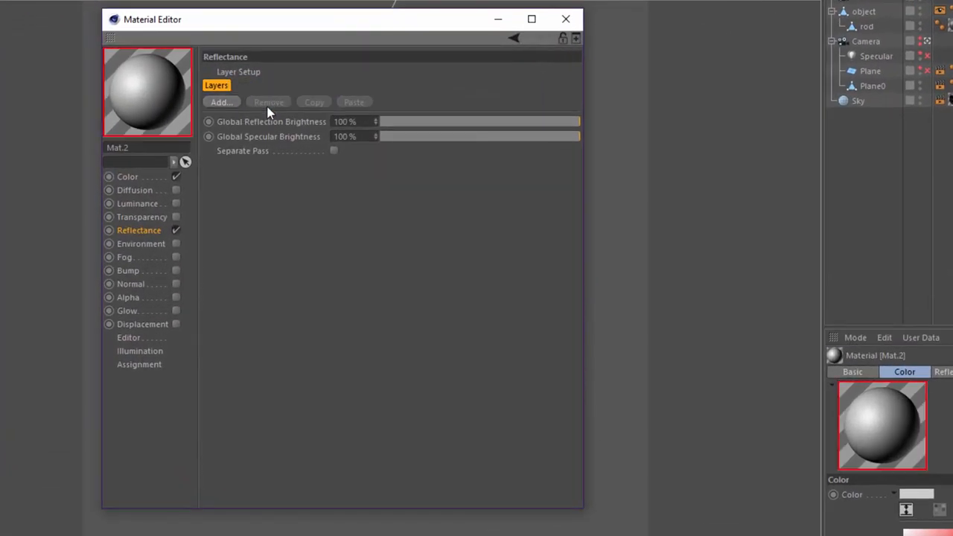
pyautogui.click(221, 102)
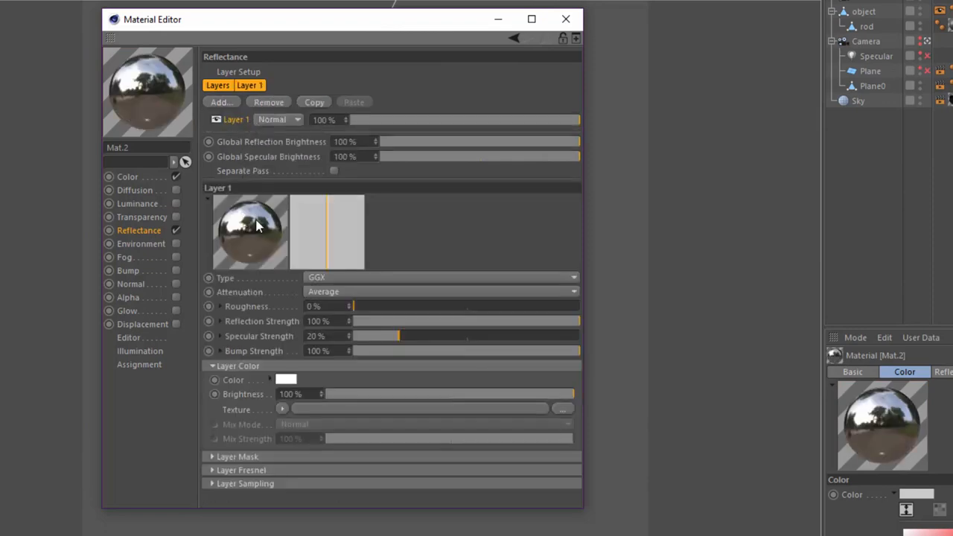
pyautogui.moveTo(355, 306); pyautogui.dragTo(376, 307)
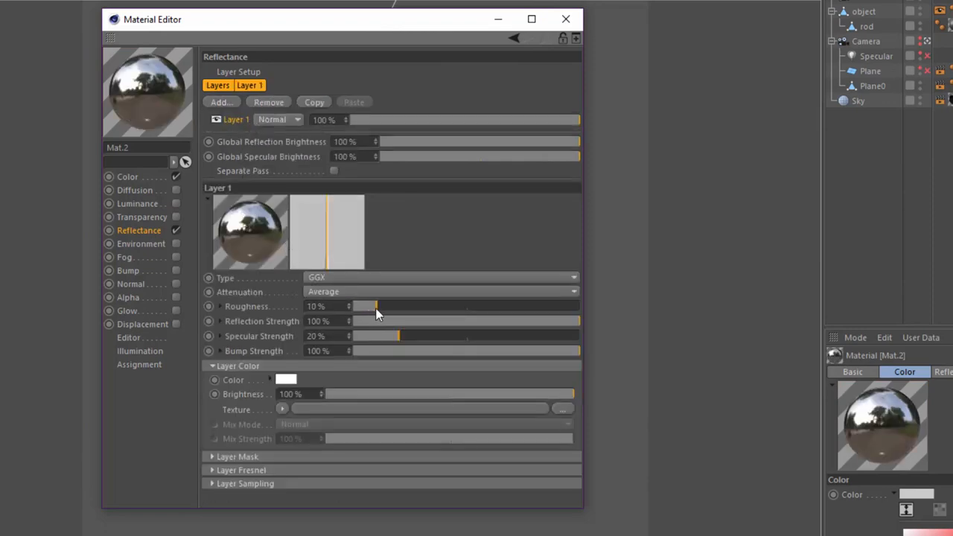
pyautogui.moveTo(399, 336); pyautogui.dragTo(353, 337)
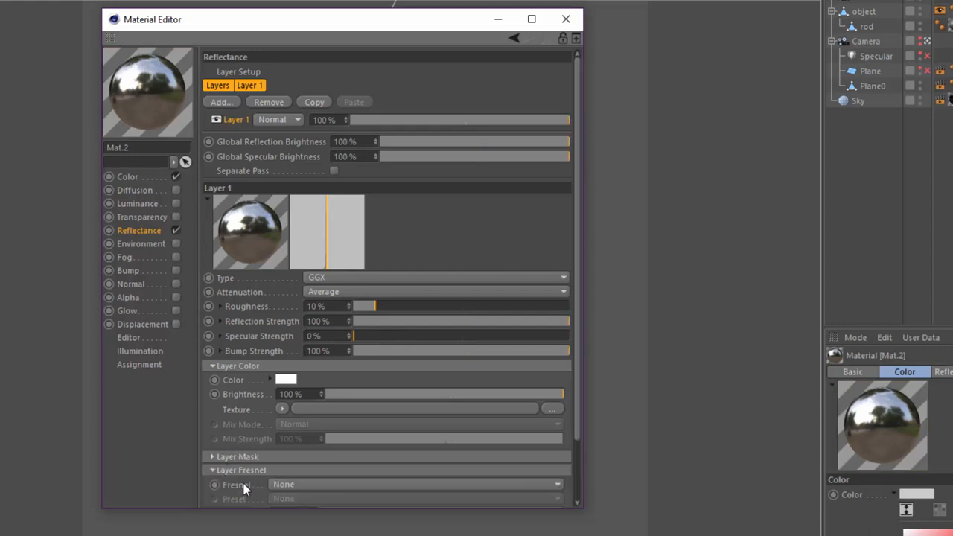
pyautogui.click(414, 484)
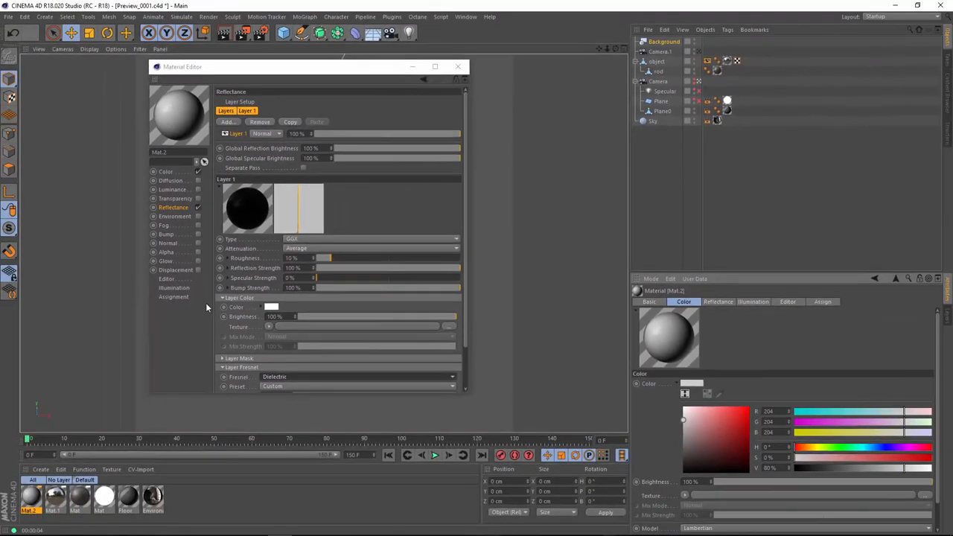
pyautogui.moveTo(207, 313)
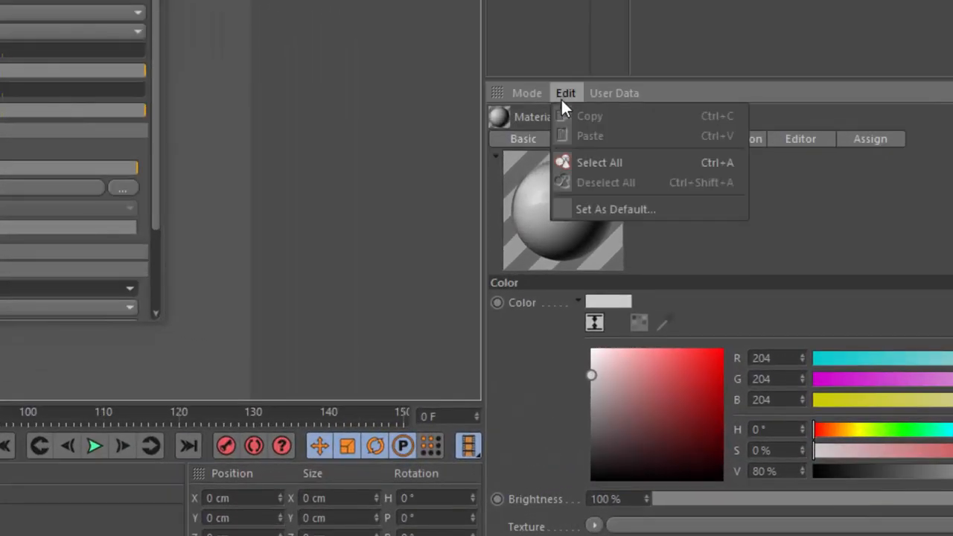
pyautogui.moveTo(588, 212)
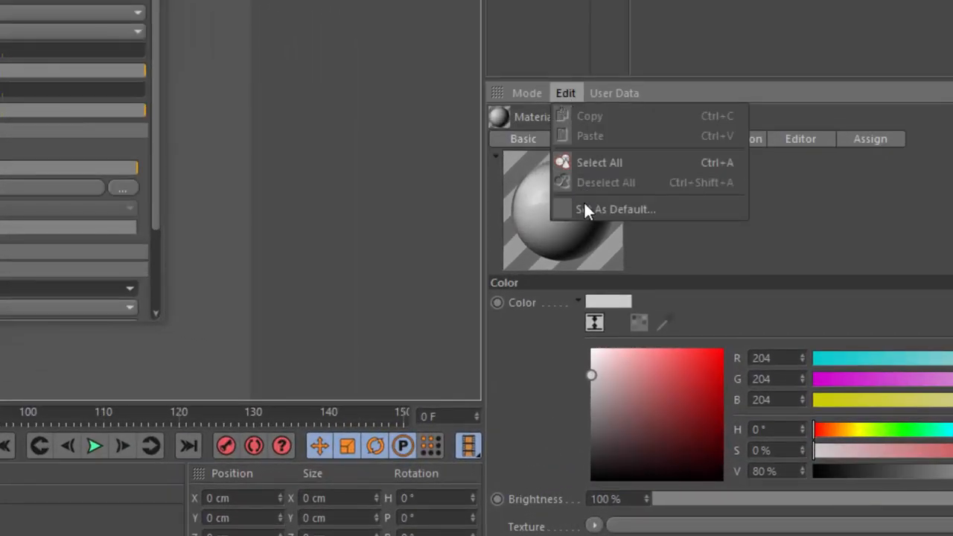
pyautogui.moveTo(624, 216)
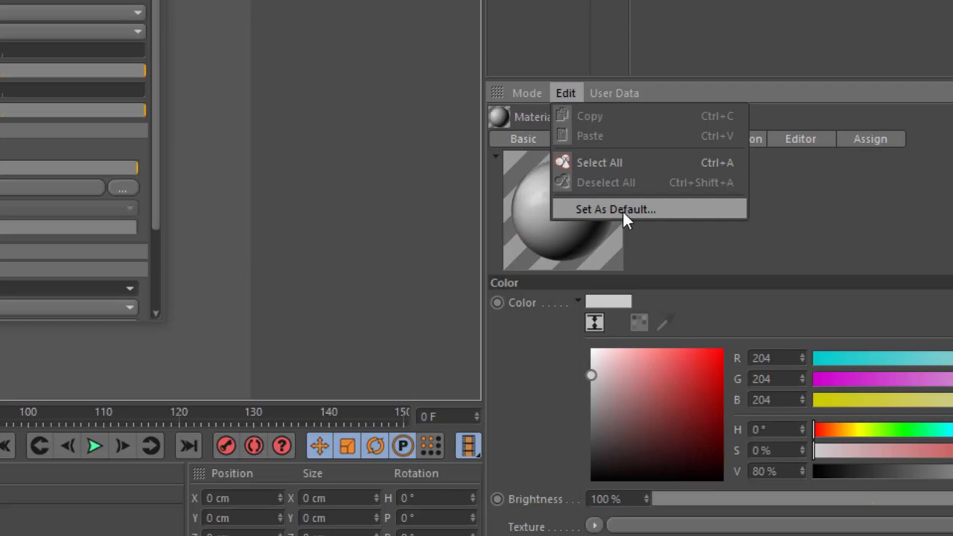
# Step: Store Mat.2's settings via Set As Default for all new materials
pyautogui.click(615, 208)
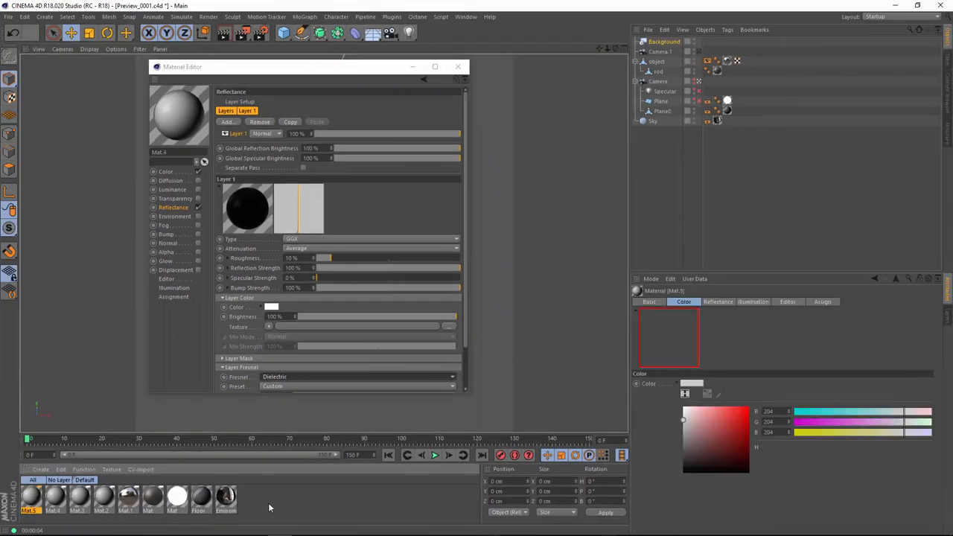
pyautogui.click(176, 498)
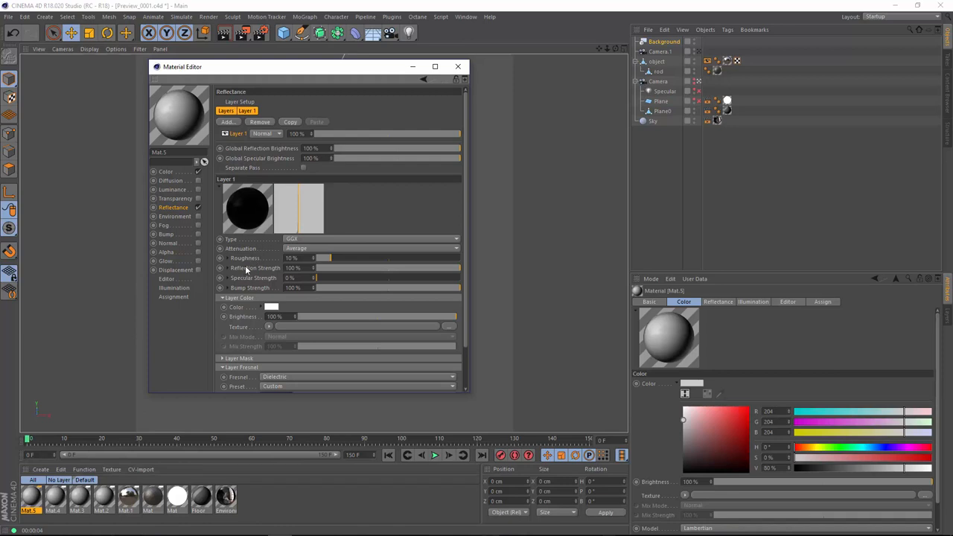
pyautogui.moveTo(242, 250)
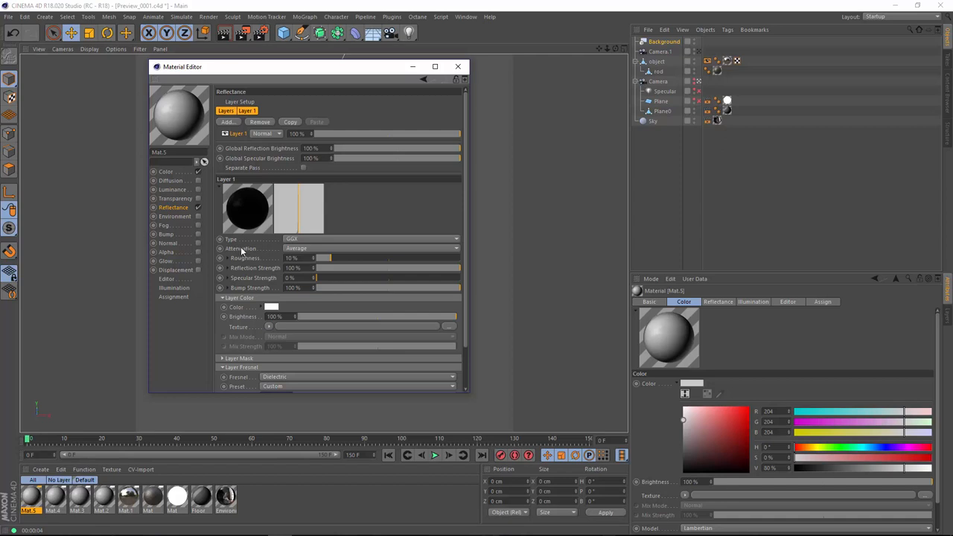
pyautogui.moveTo(245, 251)
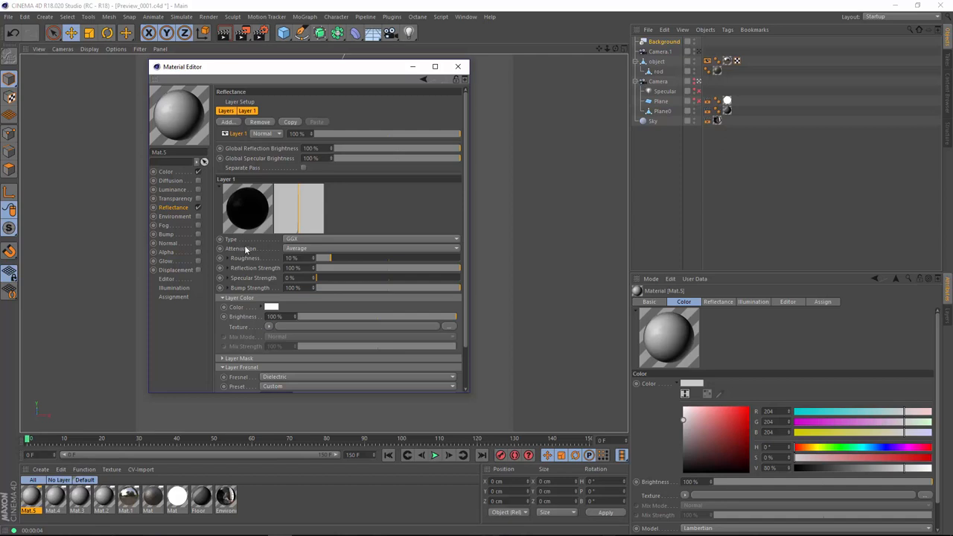